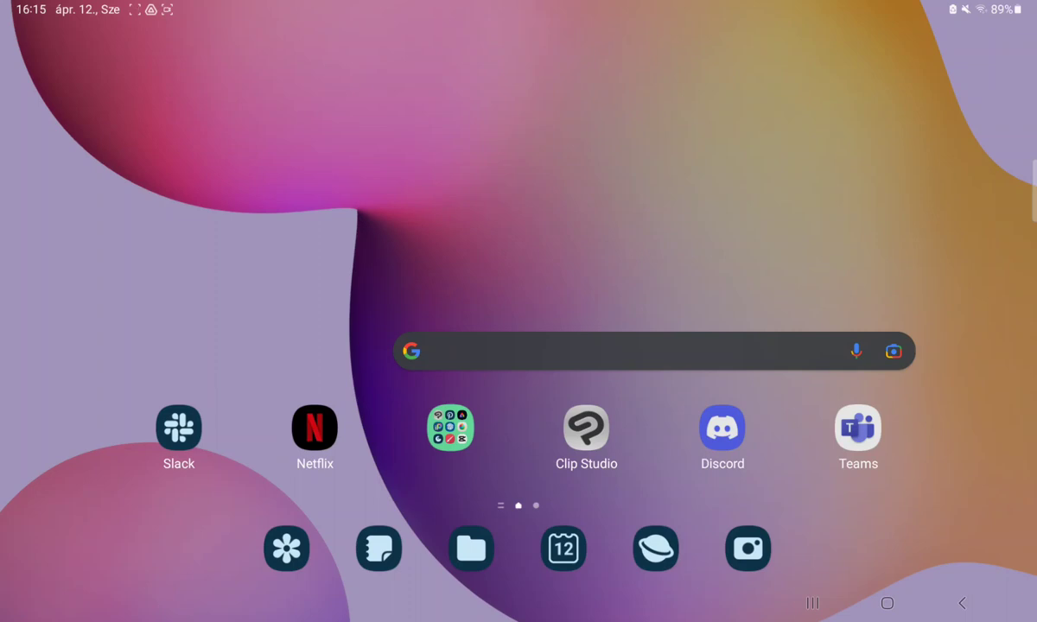
Launch Clip Studio Paint from the home screen to reach the blank canvas
click(586, 429)
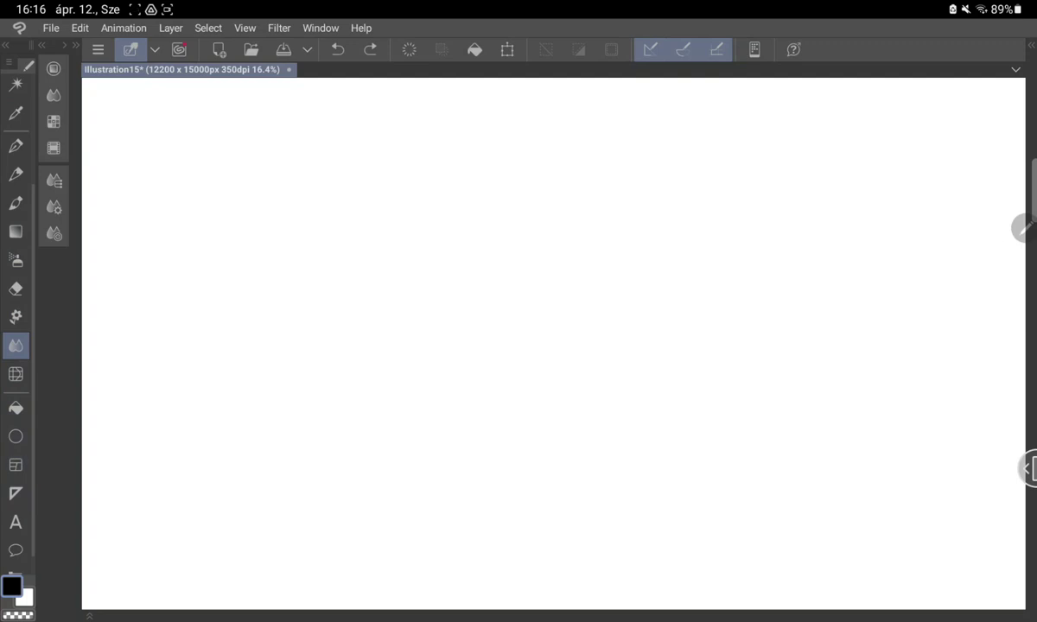
Switch to the Figure tools and select the Ellipse sub tool with brush size 3.0
click(16, 408)
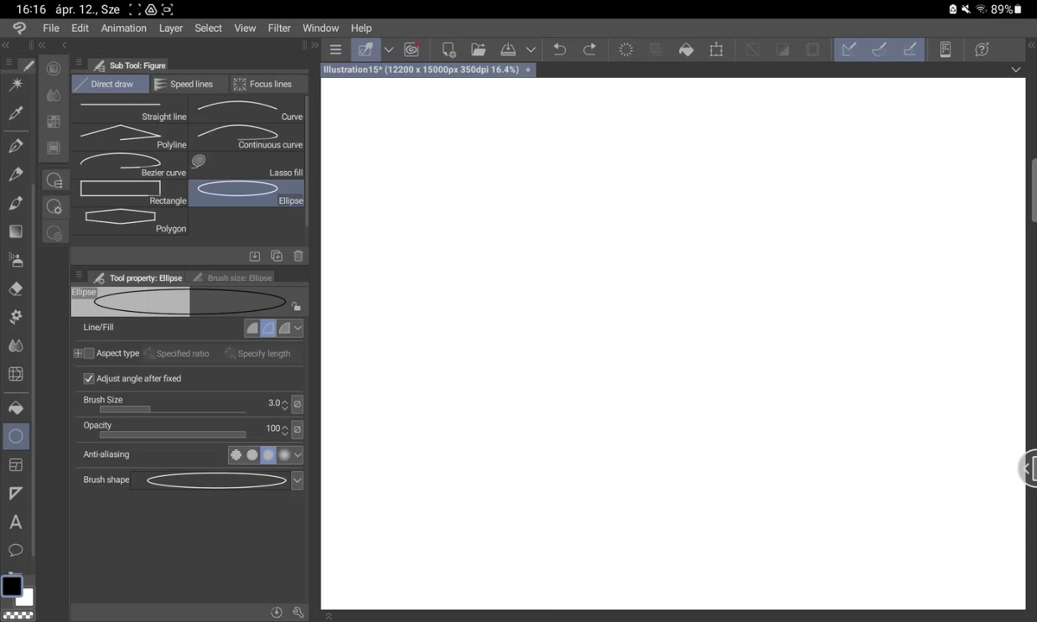
click(270, 145)
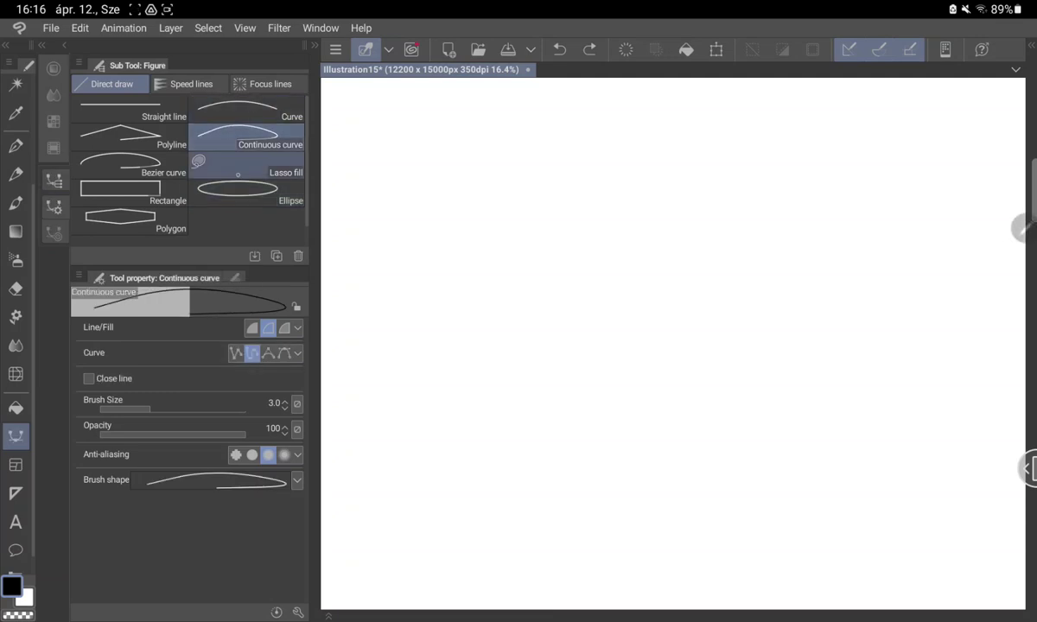
click(238, 194)
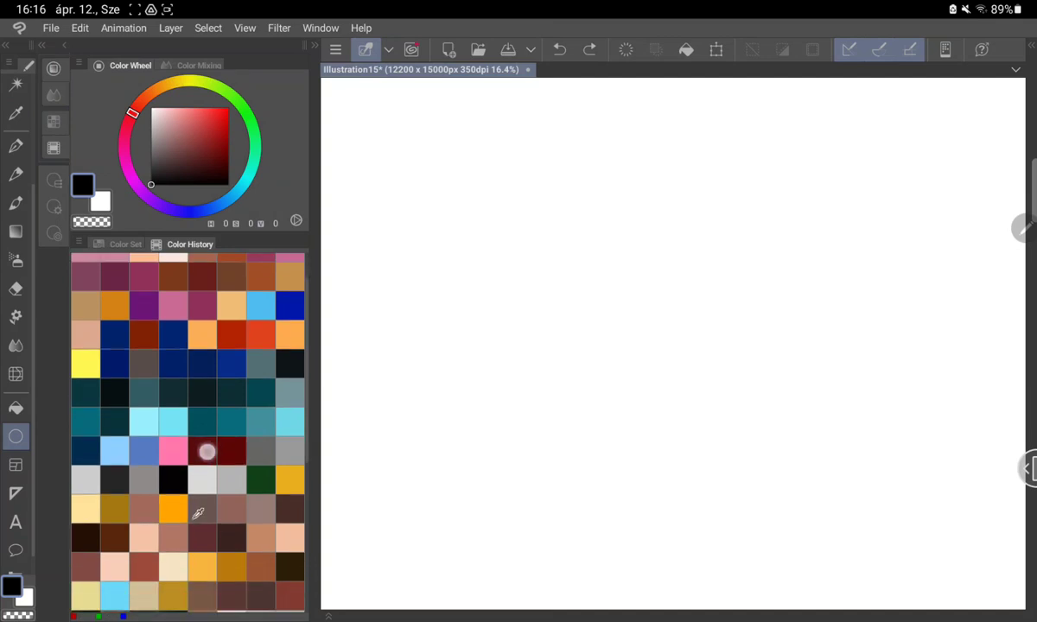
Choose a very dark swatch and drag out a thin ellipse outline in the upper canvas
click(202, 442)
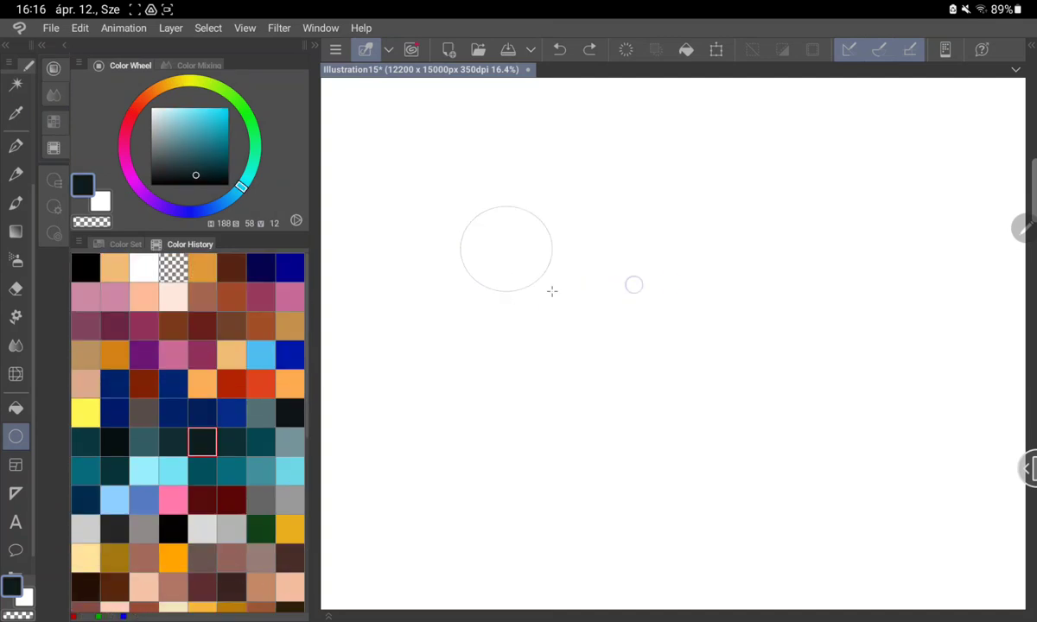
drag(633, 285, 693, 365)
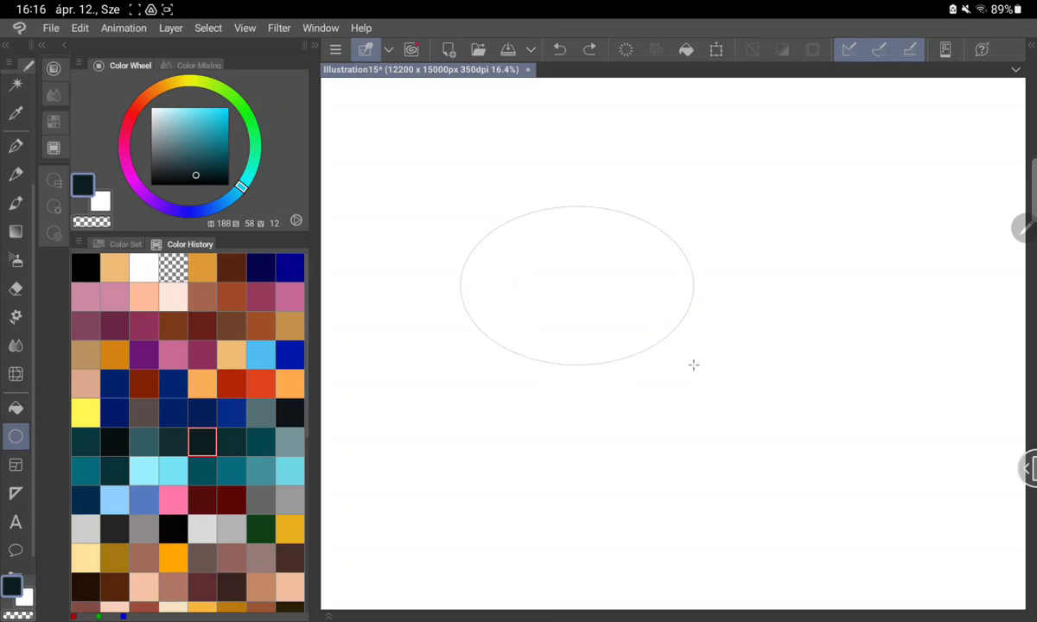